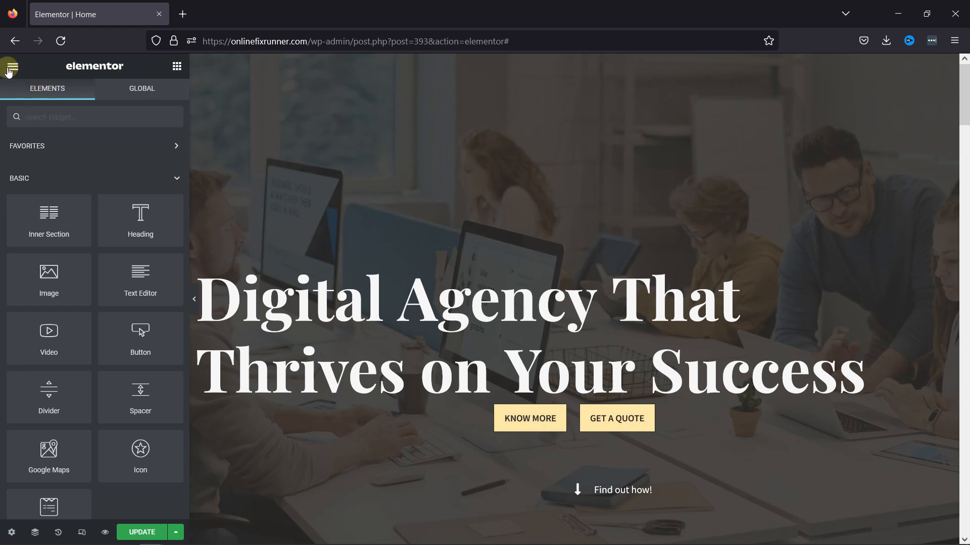
# Reach User Preferences from the editor's hamburger menu on the Home page
pyautogui.click(12, 67)
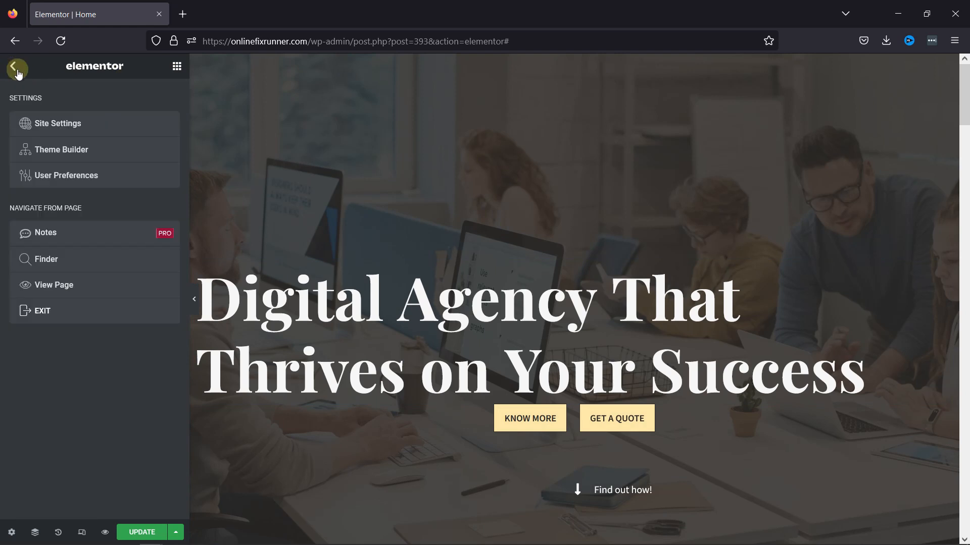
pyautogui.click(67, 176)
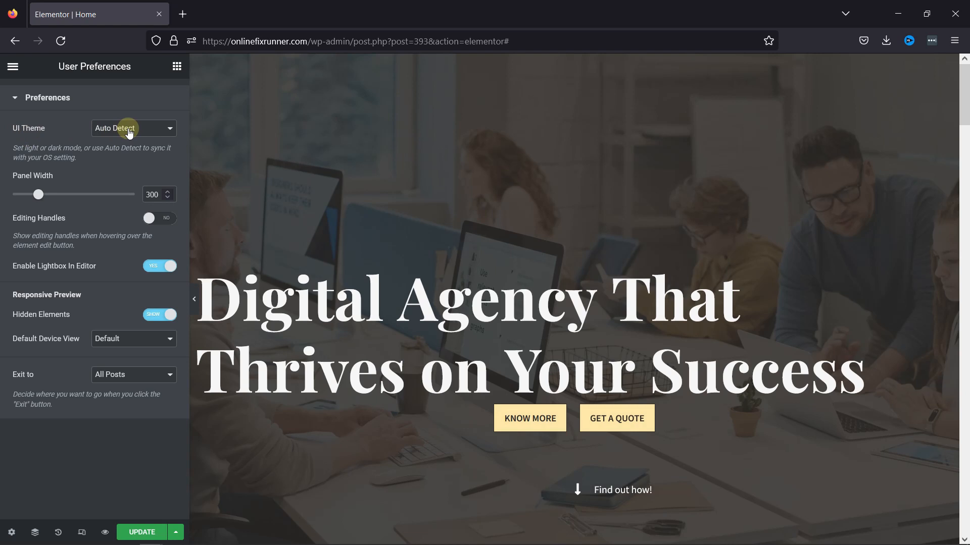
# Set the UI Theme to Light and go back to the Elements widget panel
pyautogui.click(134, 128)
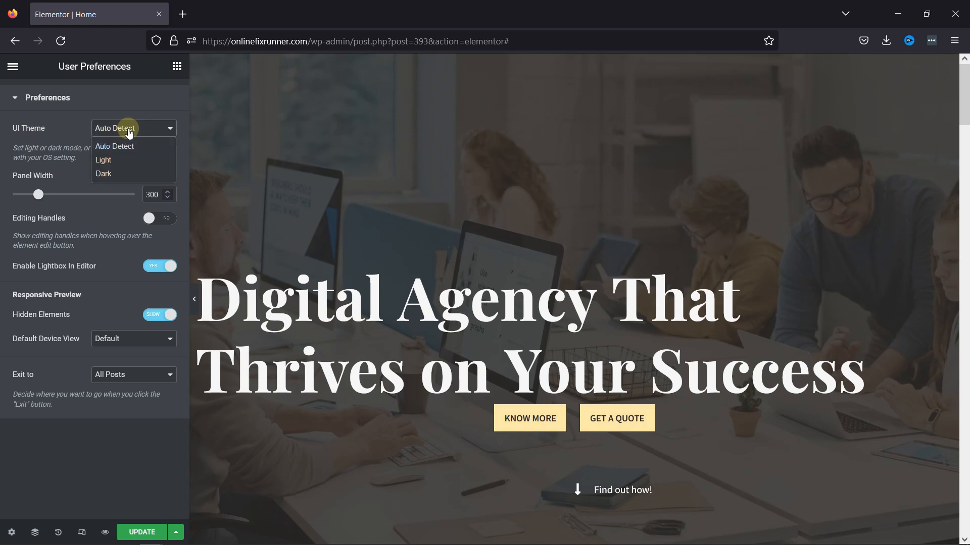
pyautogui.moveTo(126, 161)
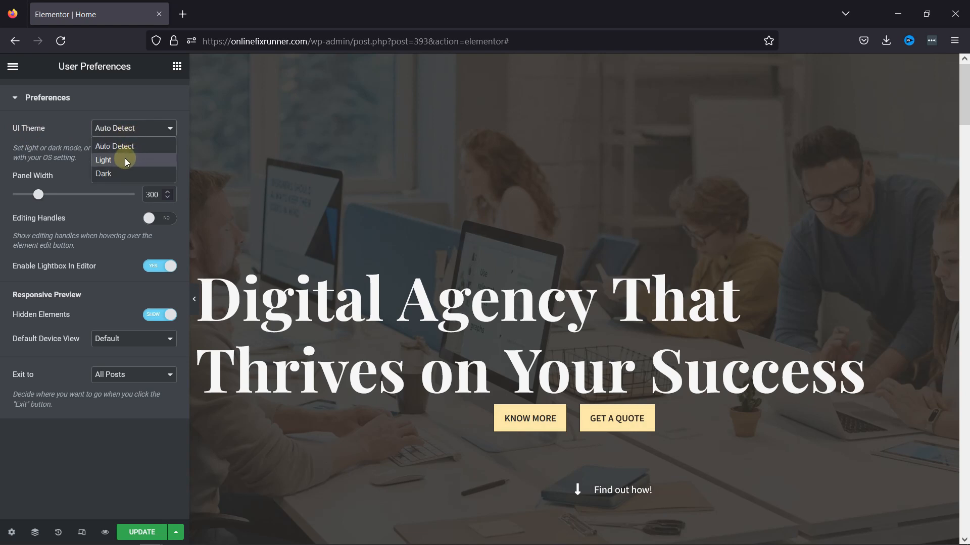
pyautogui.click(103, 159)
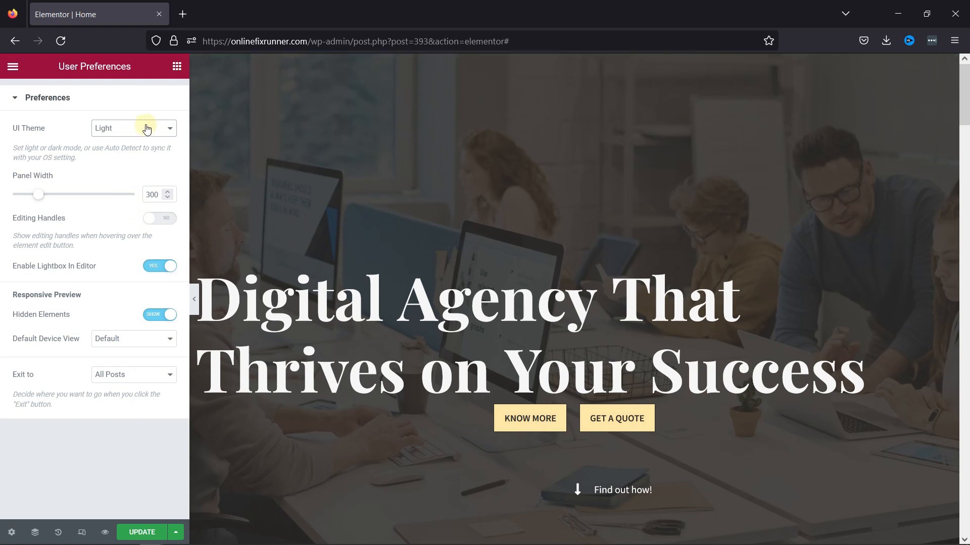
pyautogui.click(13, 67)
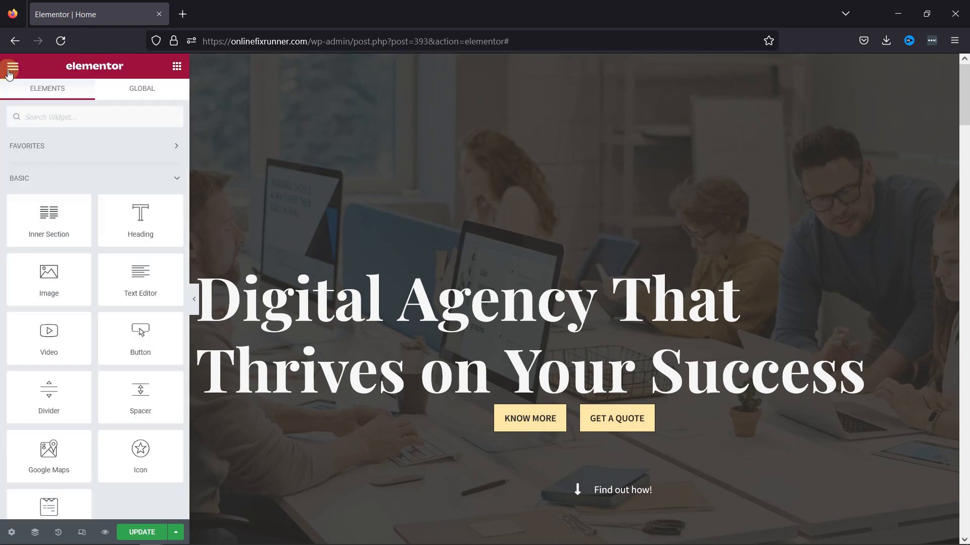
pyautogui.moveTo(176, 532)
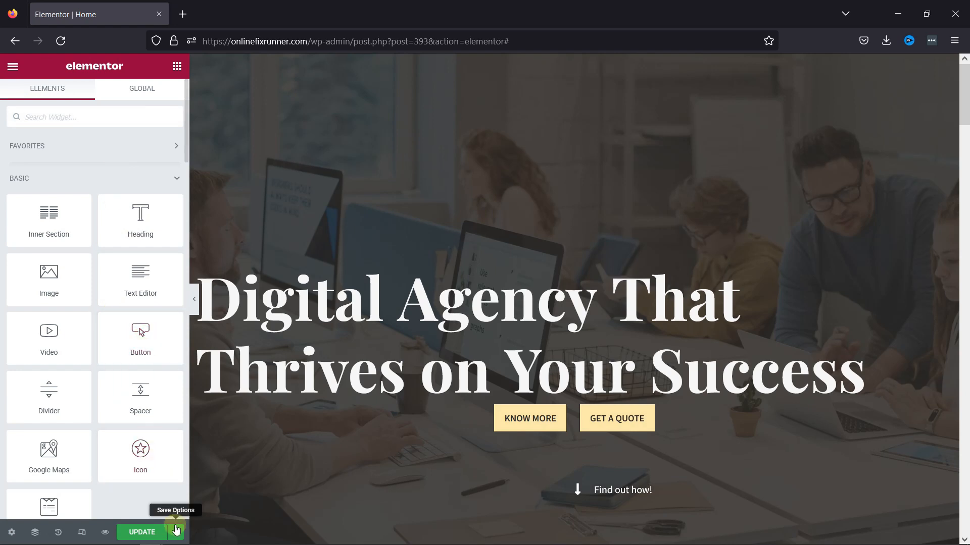
# Save the Home page changes with the green Update button
pyautogui.click(141, 531)
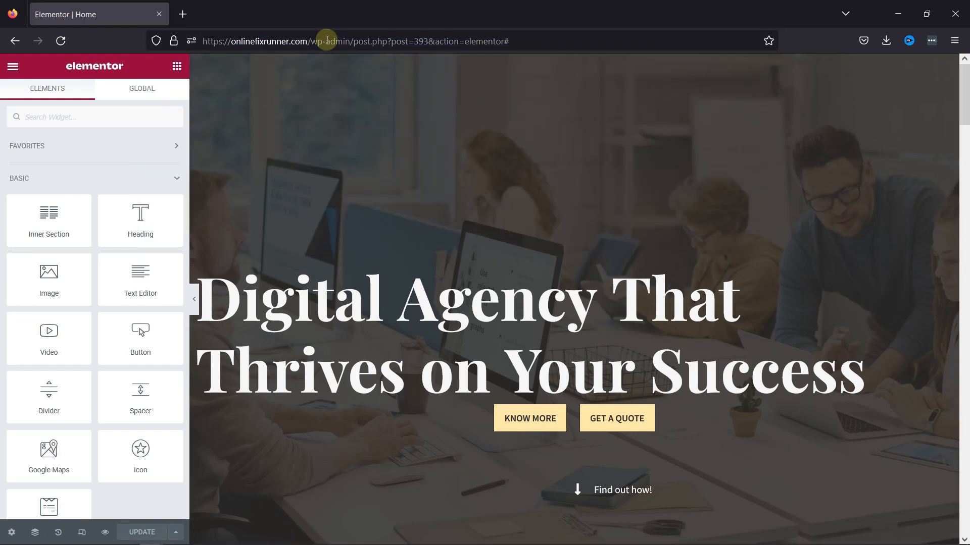
pyautogui.moveTo(517, 43)
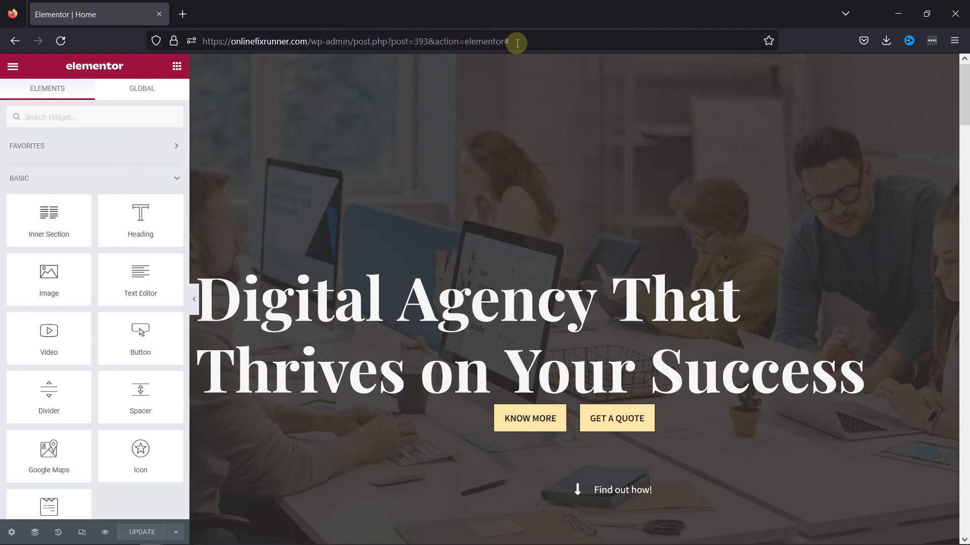
pyautogui.moveTo(12, 67)
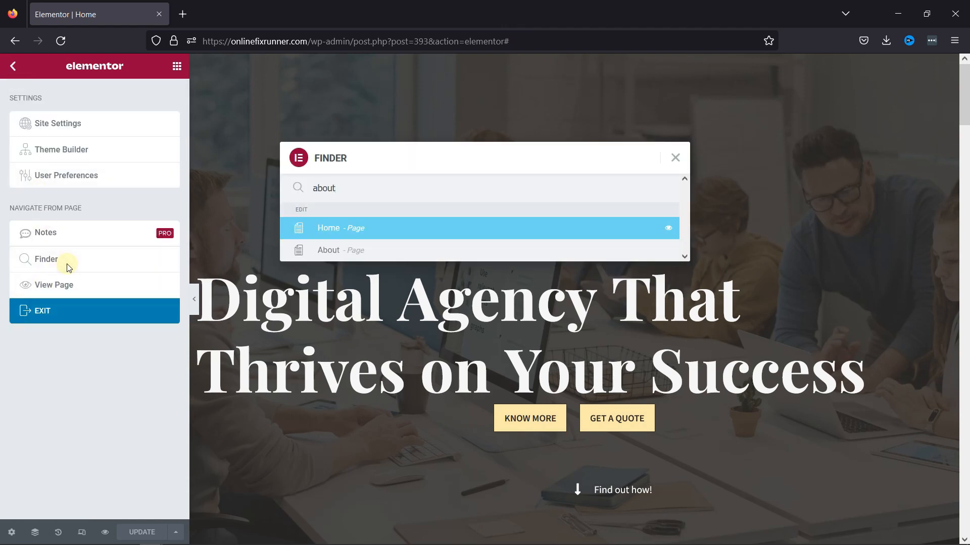
# Search 'about' in the Finder and open the About page for editing
pyautogui.write('about')
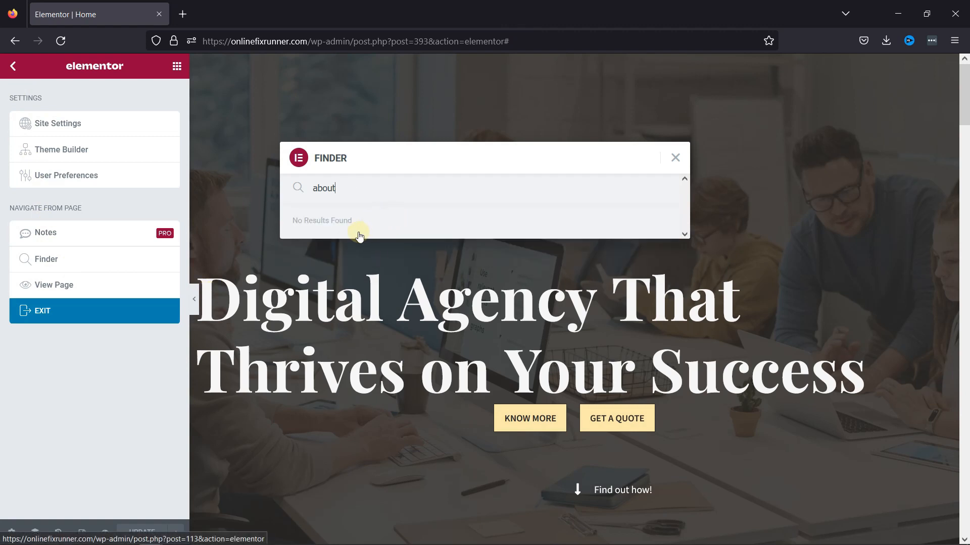
pyautogui.click(344, 255)
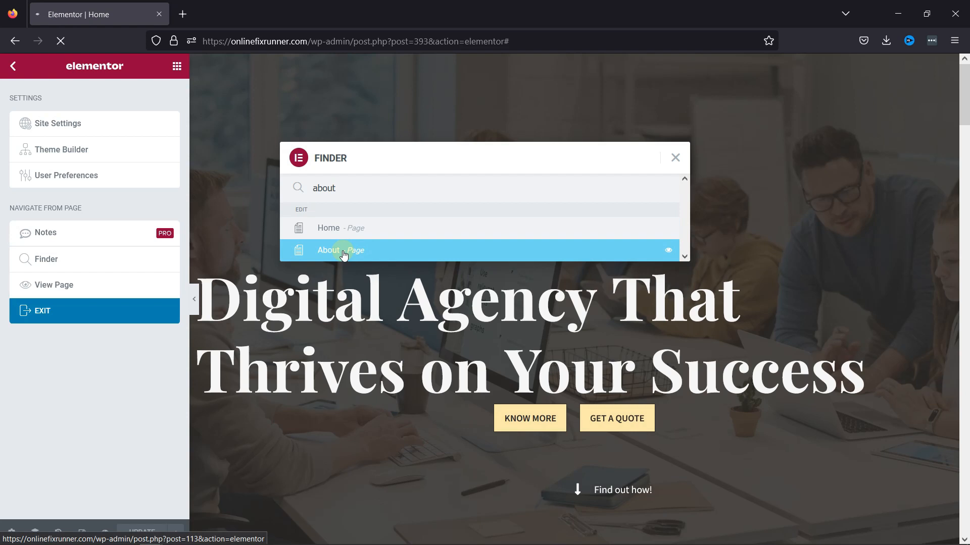
pyautogui.click(344, 250)
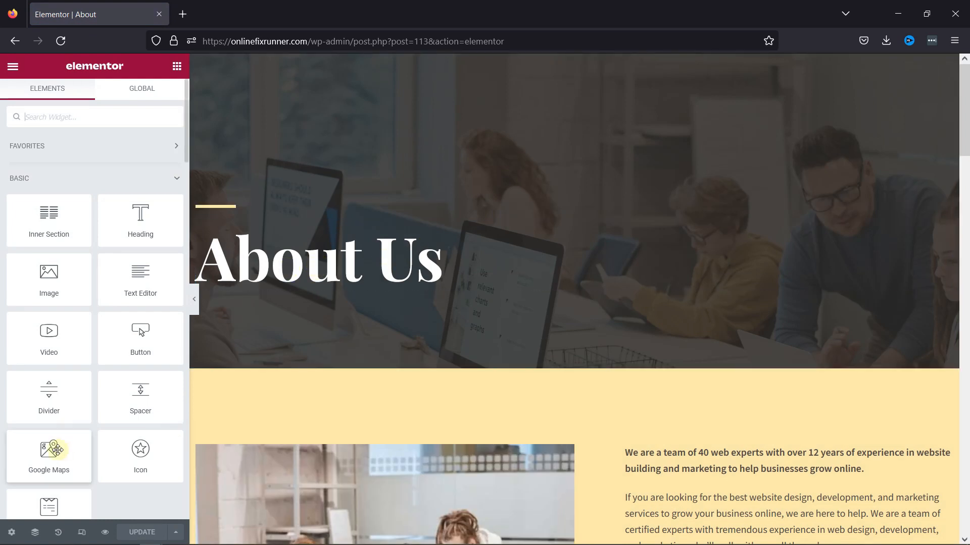
# Reach User Preferences from the hamburger menu while editing the About page
pyautogui.click(12, 67)
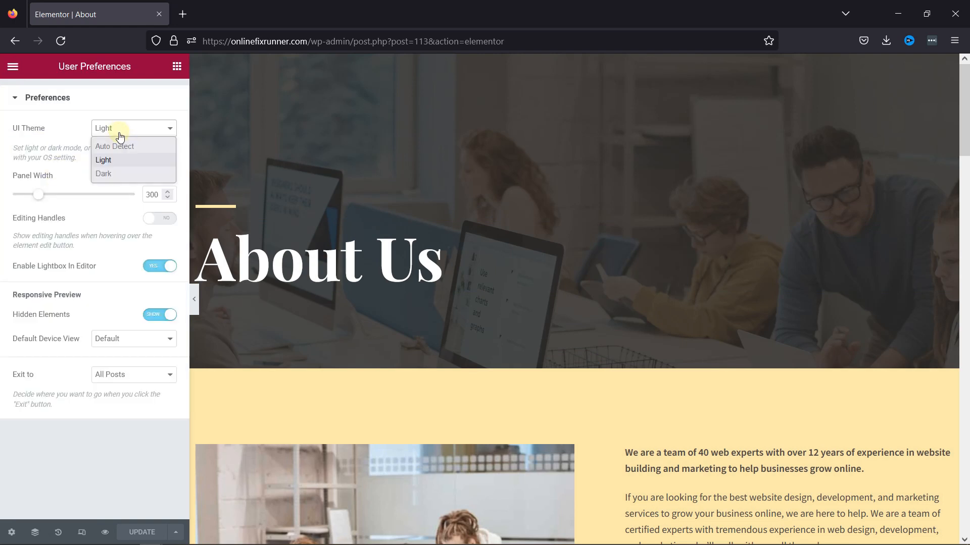
pyautogui.click(115, 145)
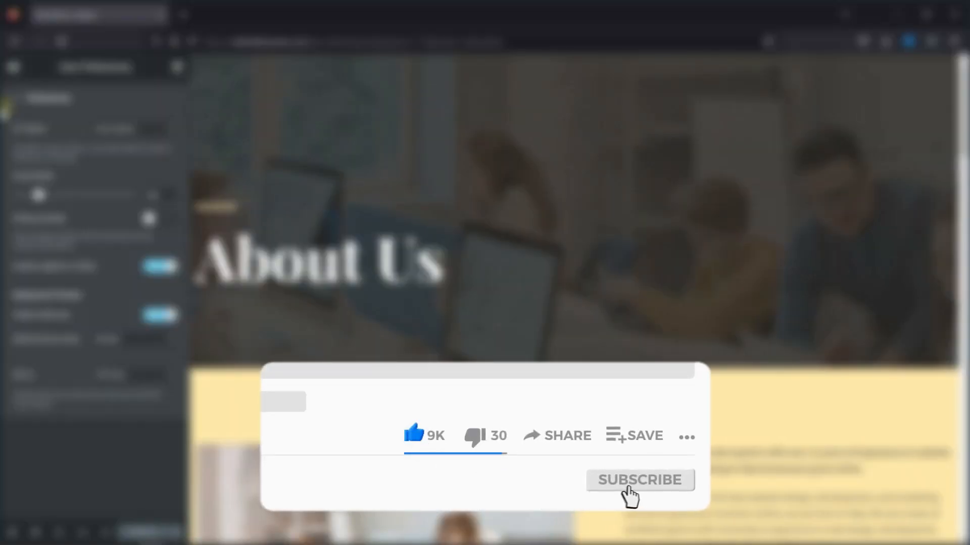
pyautogui.click(640, 480)
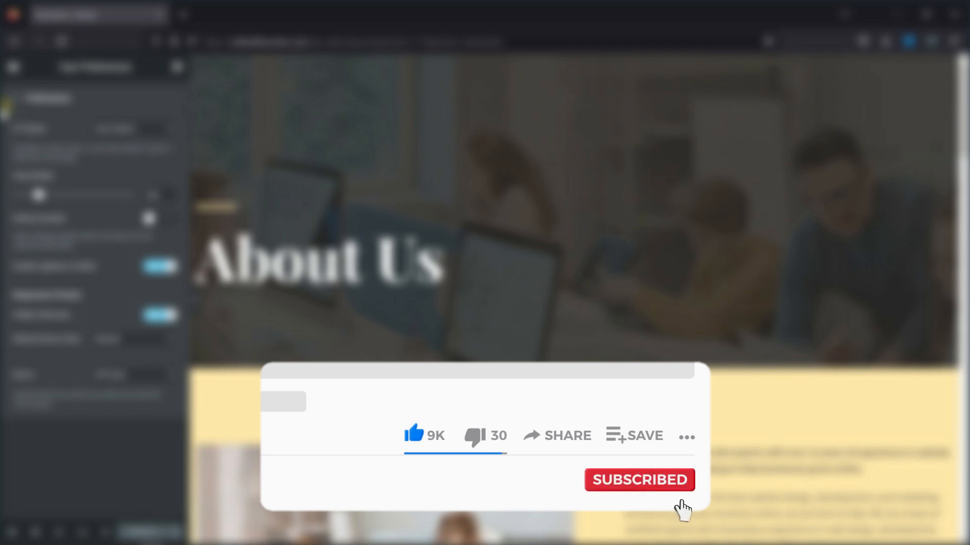